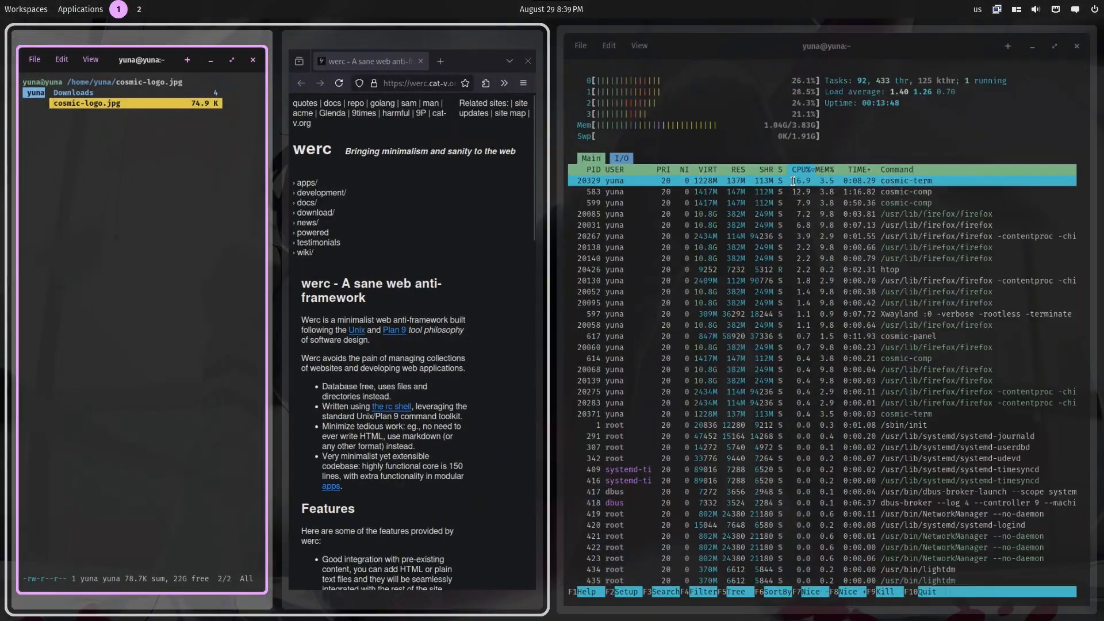
- Launch Firewall Configuration and focus the Authentication Required password field
text(kon)
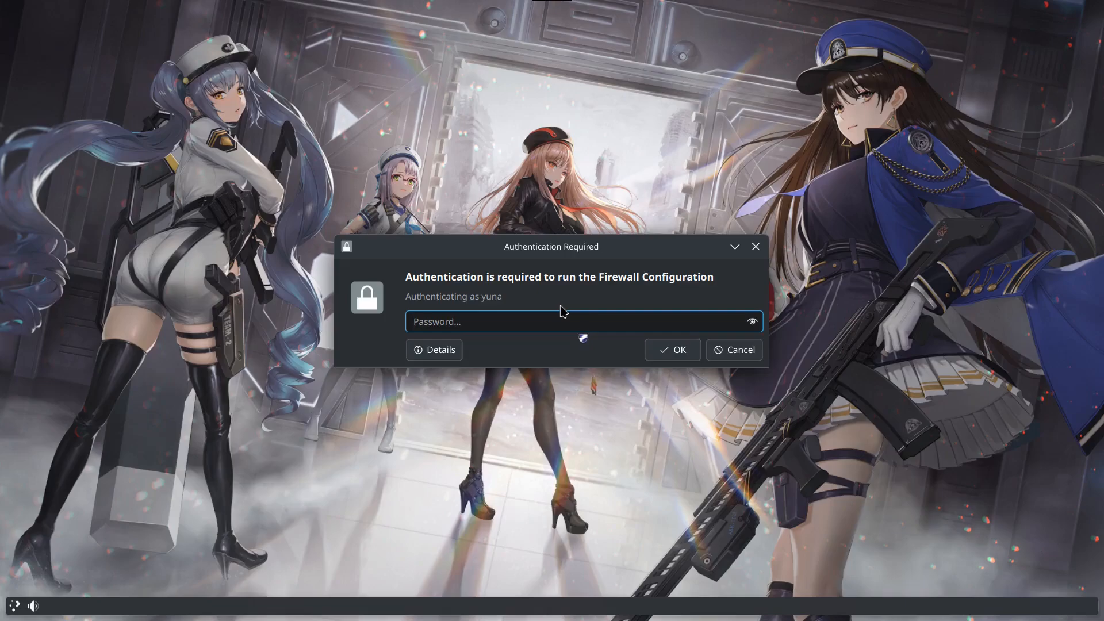
click(733, 351)
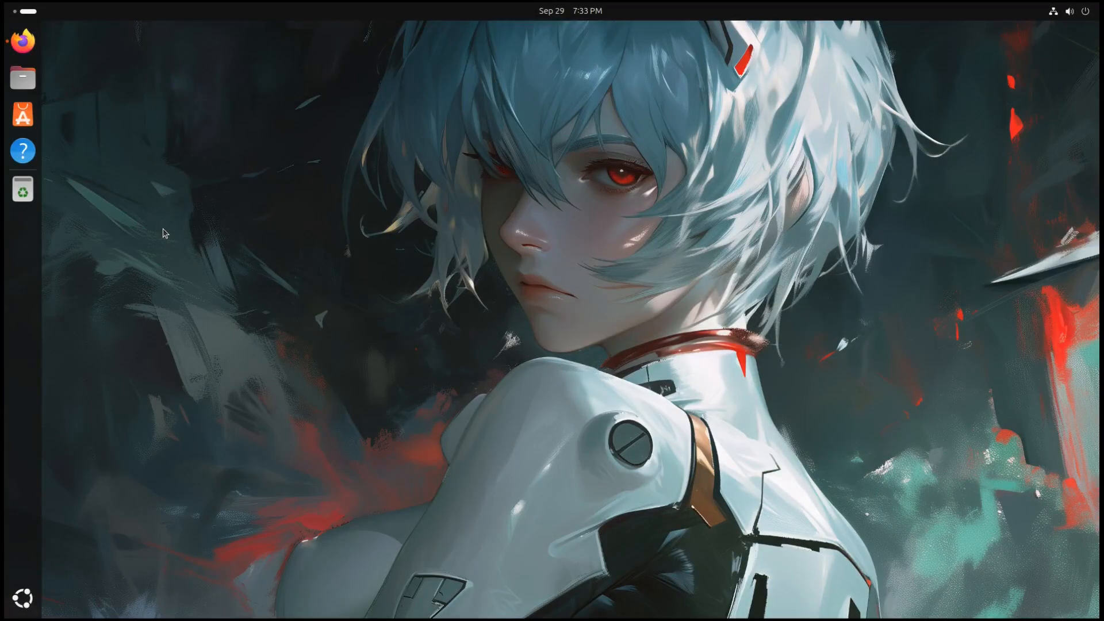
- Bring up Firefox and switch to the Launchpad Personal Package Archives tab
click(23, 41)
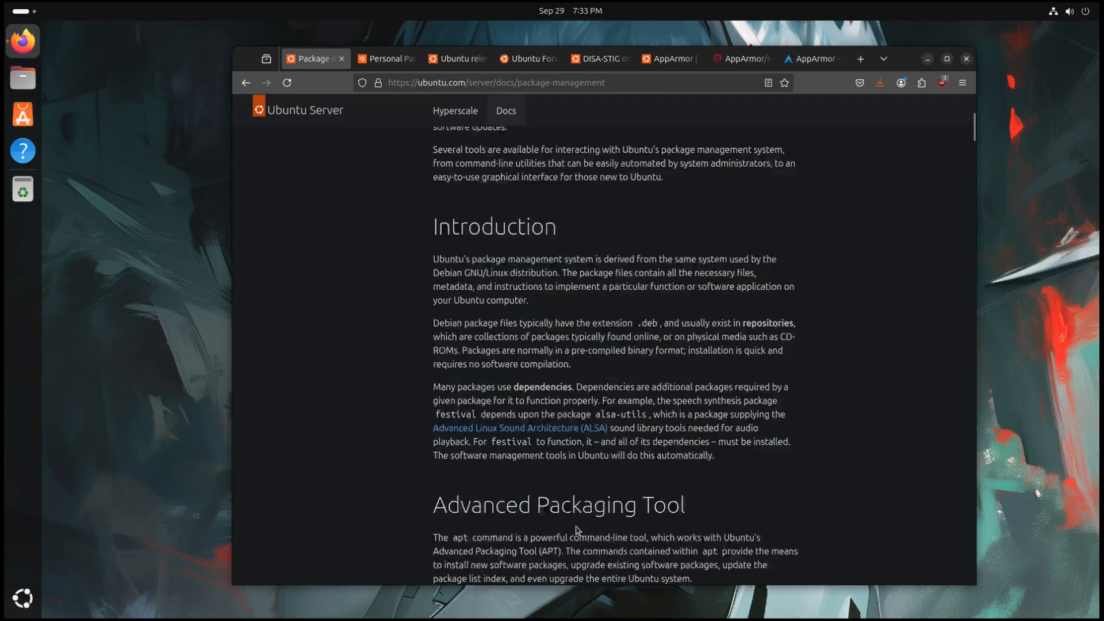
click(386, 59)
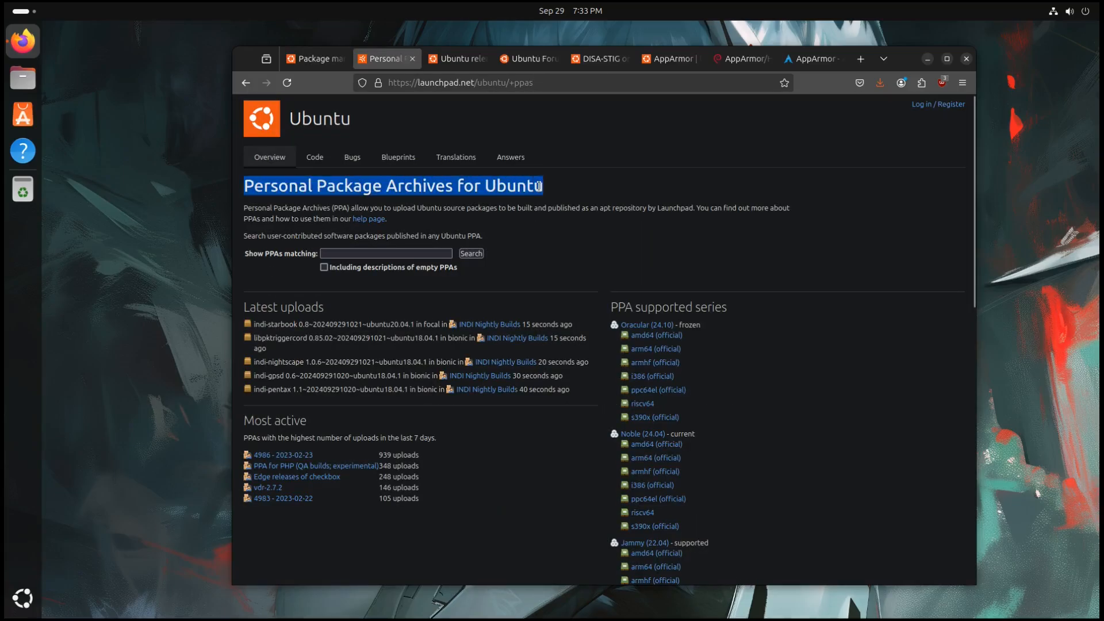
click(458, 59)
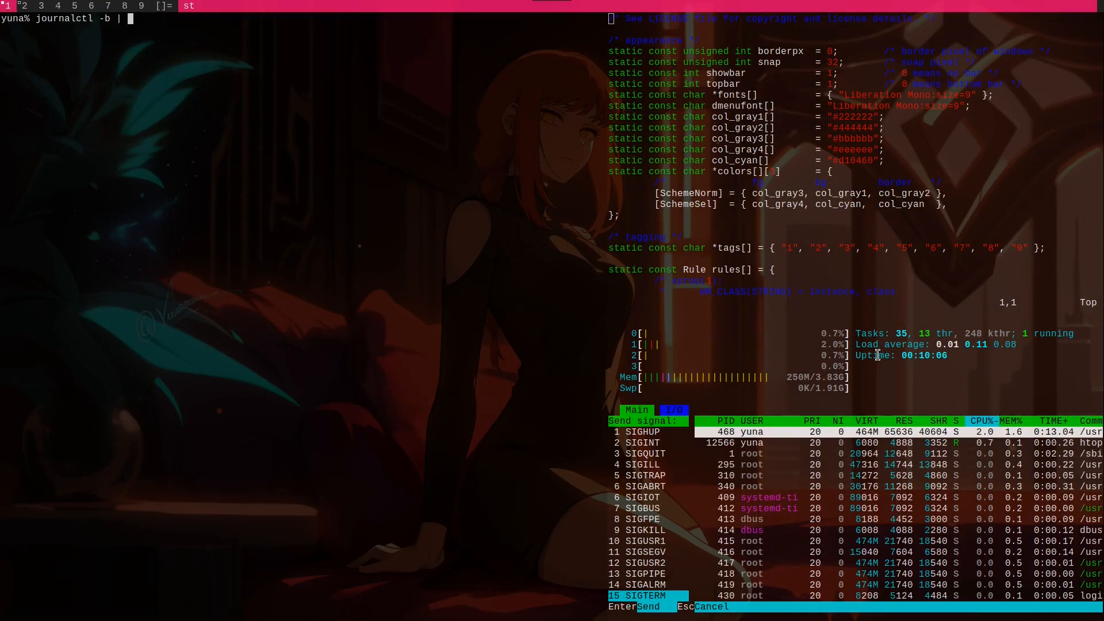
- Run cmatrix in the floating st terminal after running htop
key(Return)
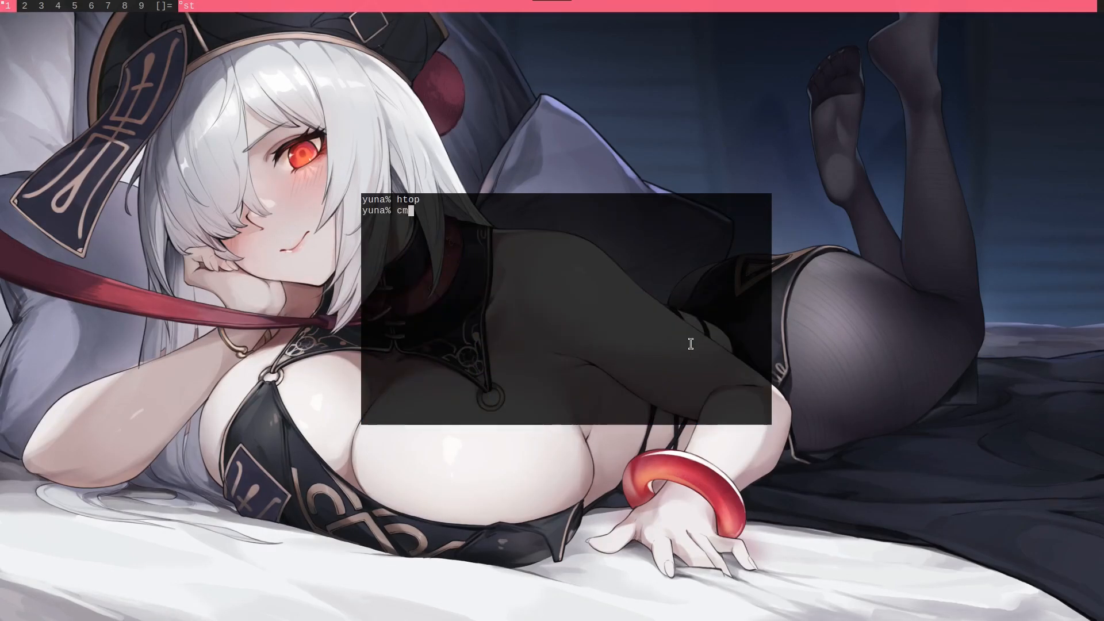
key(Return)
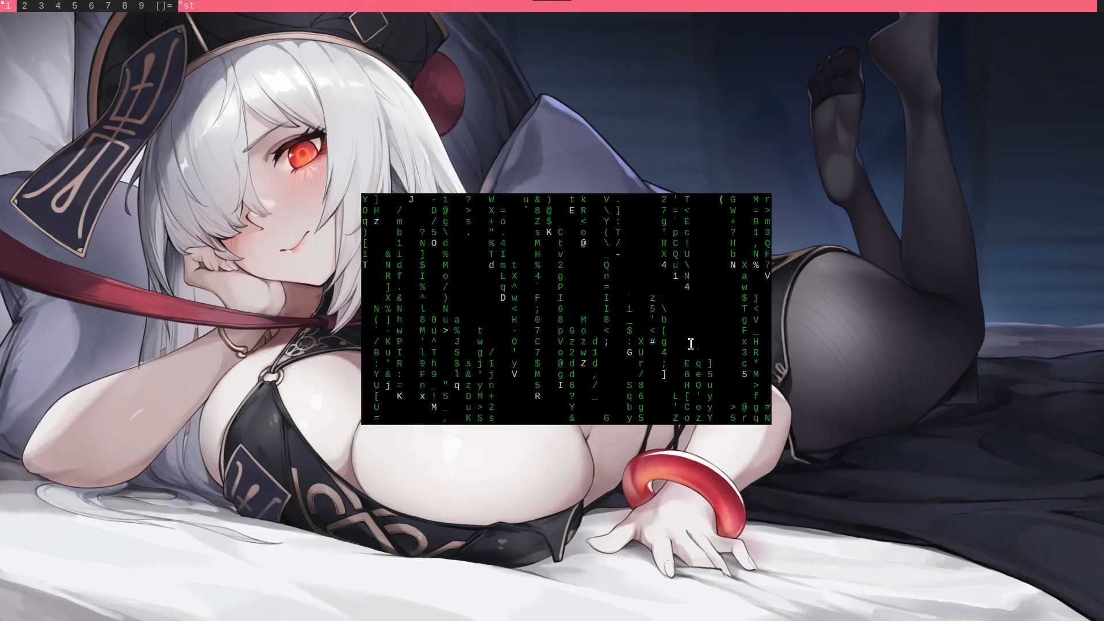